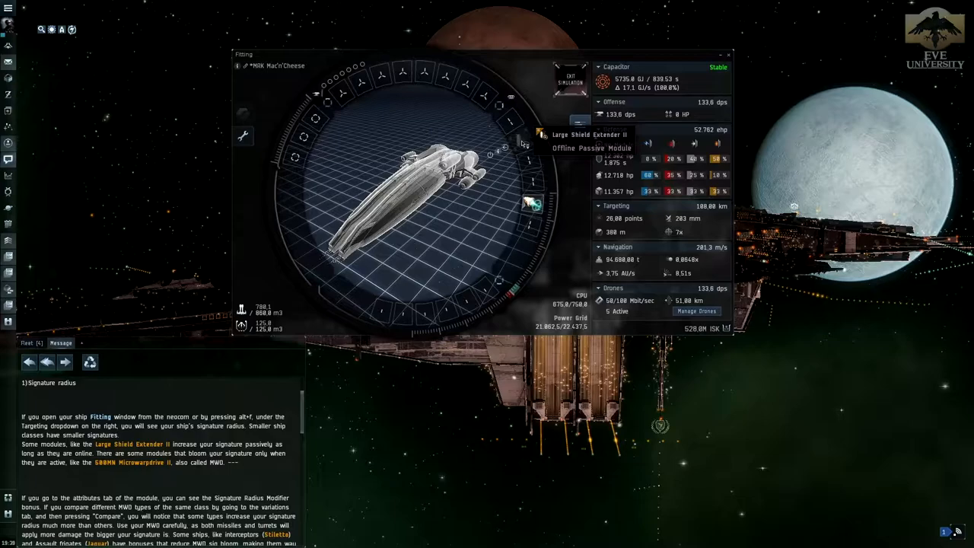
Compare the two 500MN Microwarpdrive variants by signature radius modifier (500% versus 450%).
left_click(533, 204)
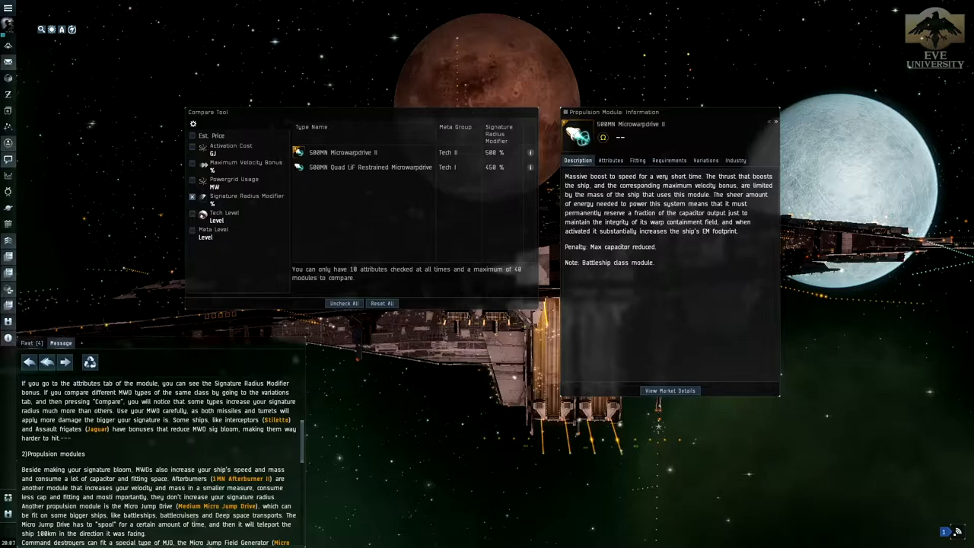
View the MWD attributes, then open the Stiletto info showing its 15% signature penalty reduction.
left_click(610, 159)
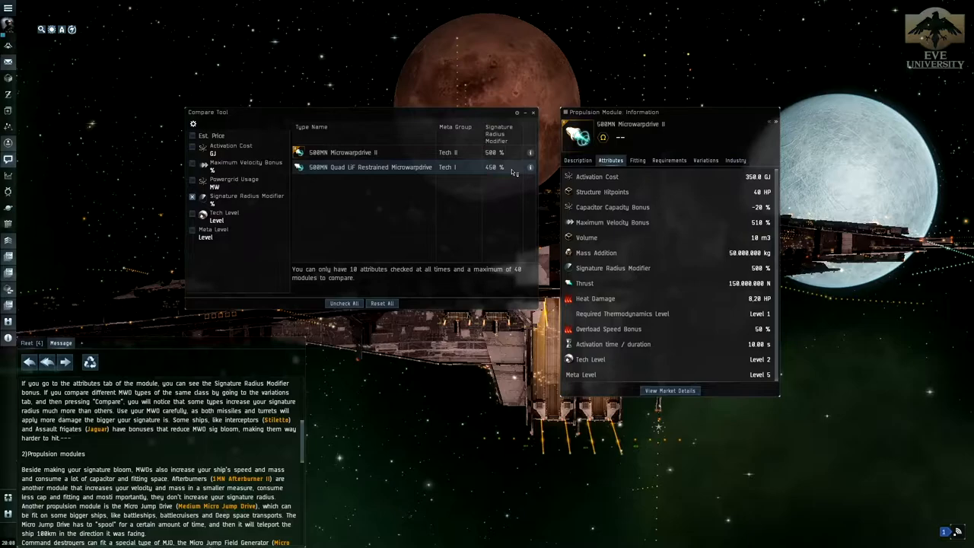
left_click(275, 419)
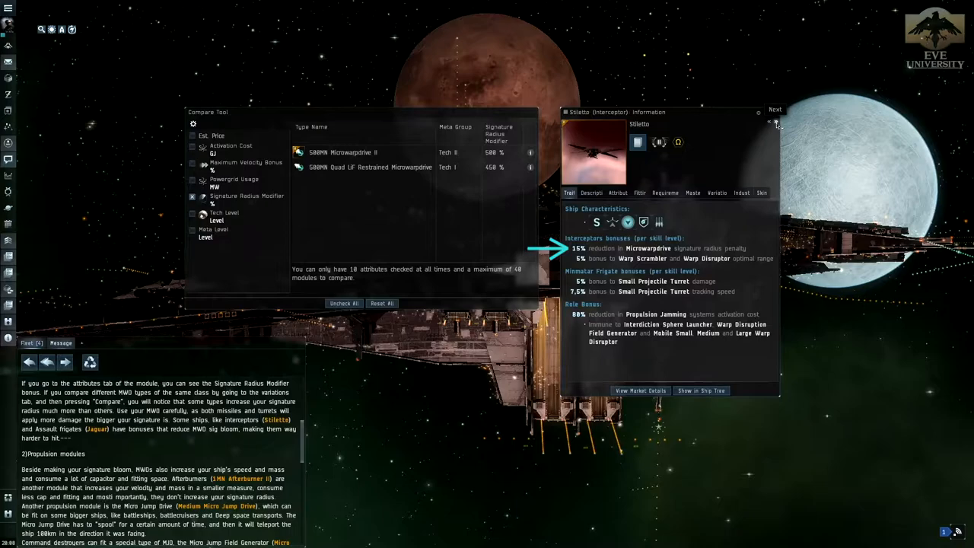
Close the comparison and Stiletto info, showing 1MN Afterburner II attributes (135% velocity bonus).
left_click(774, 109)
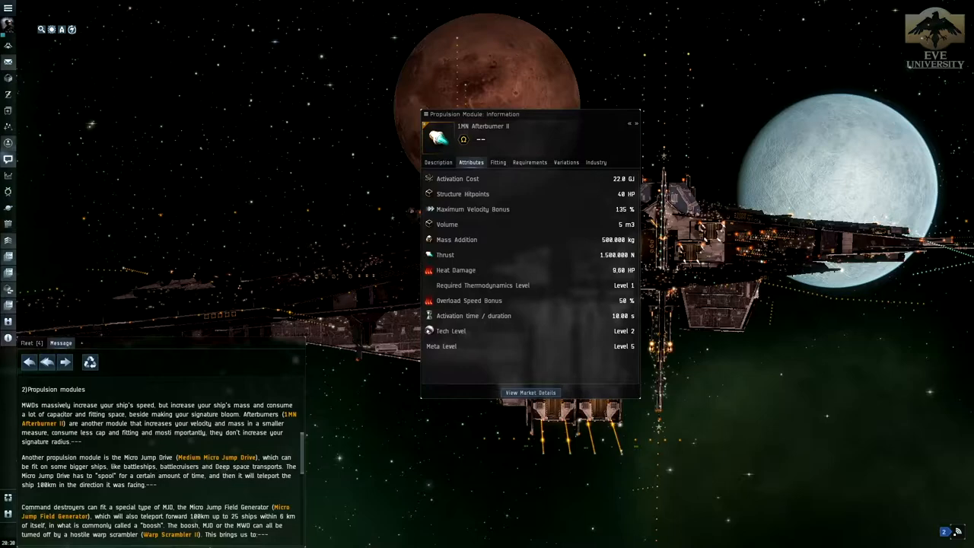
Check Medium Micro Jump Drive attributes, then show the Micro Jump Field Generator description.
left_click(216, 457)
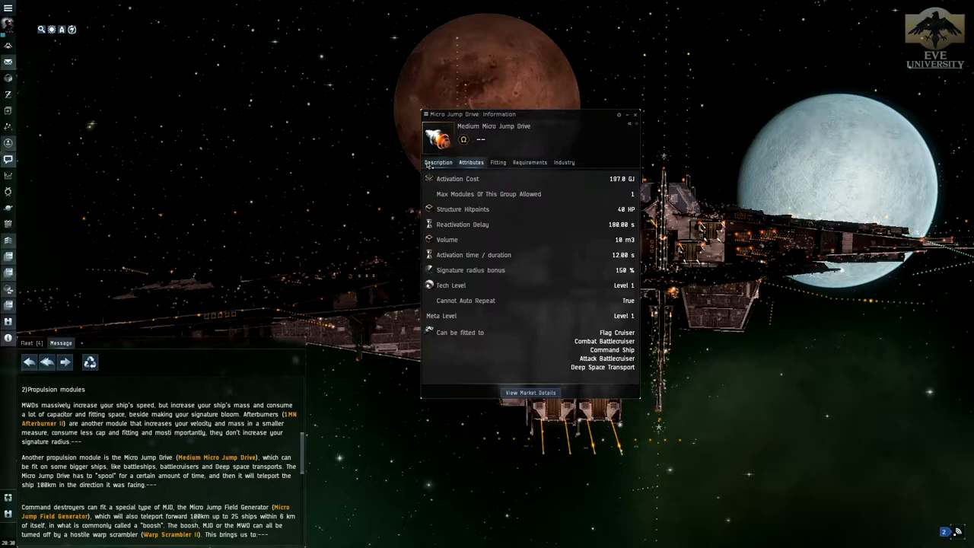
left_click(438, 162)
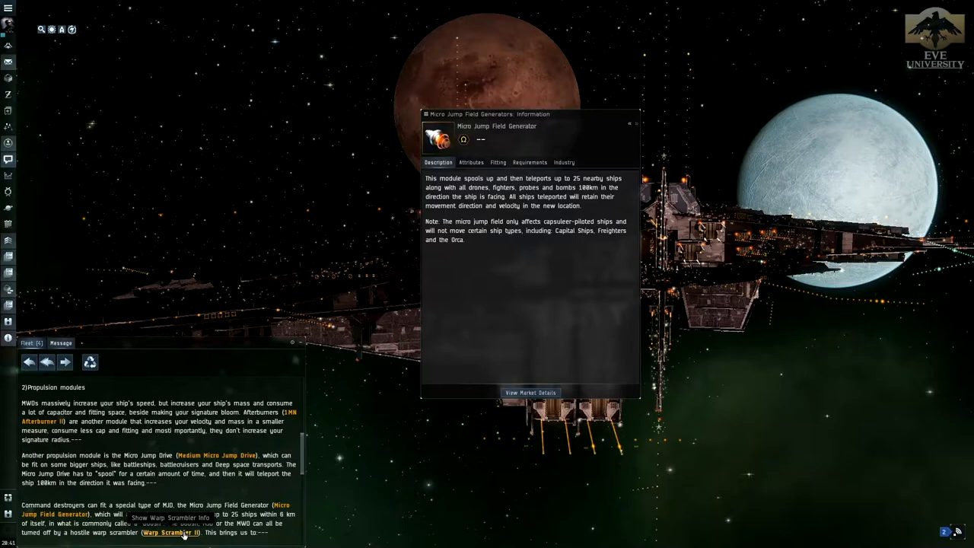
Show Warp Scrambler II attributes, including its 9000 m optimal range.
left_click(170, 531)
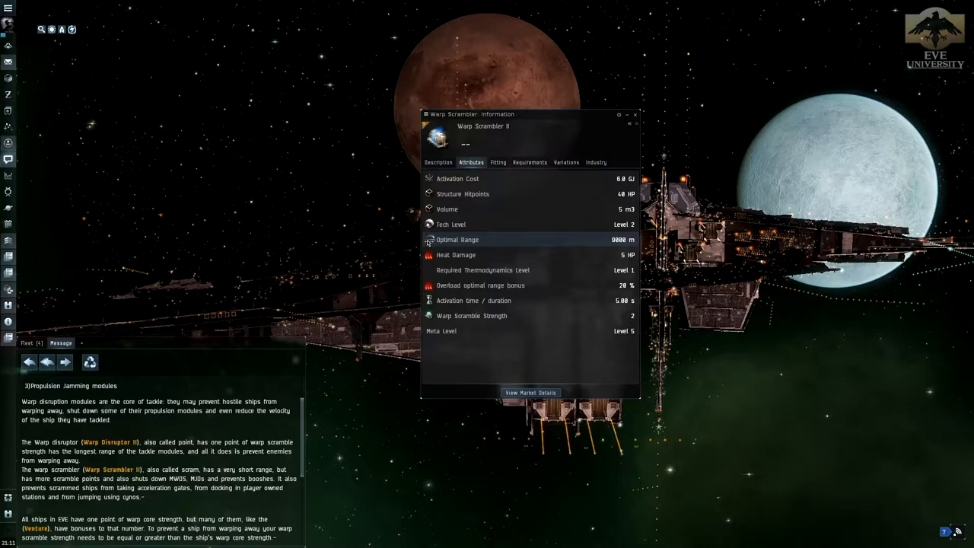
Read the Warp Scrambler description, scroll the notes and view Warp Core Stabilizer II attributes.
left_click(438, 162)
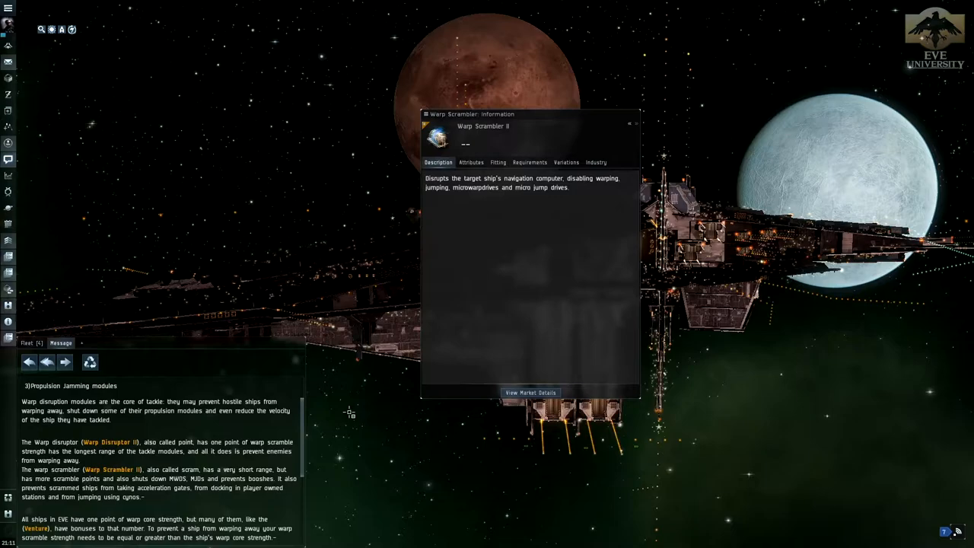
scroll("down", 3)
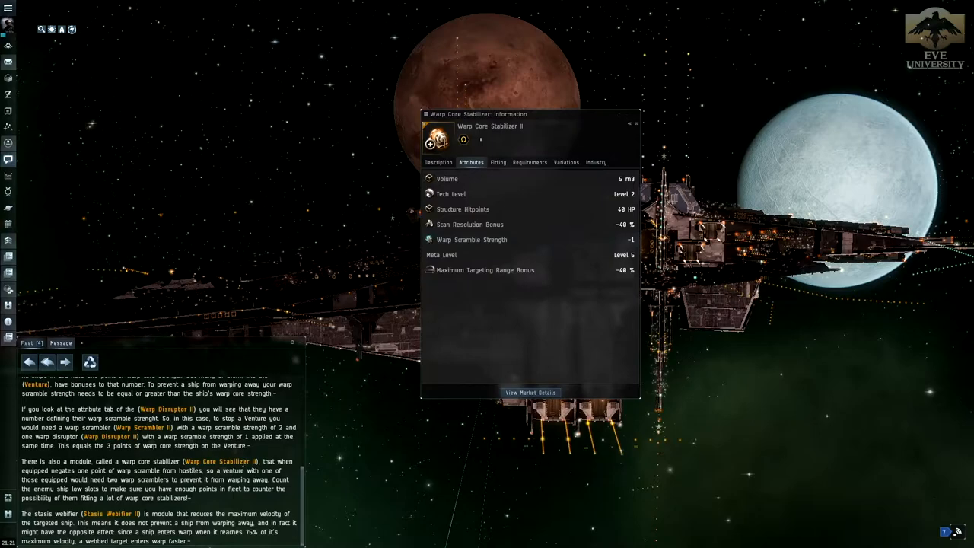
left_click(109, 513)
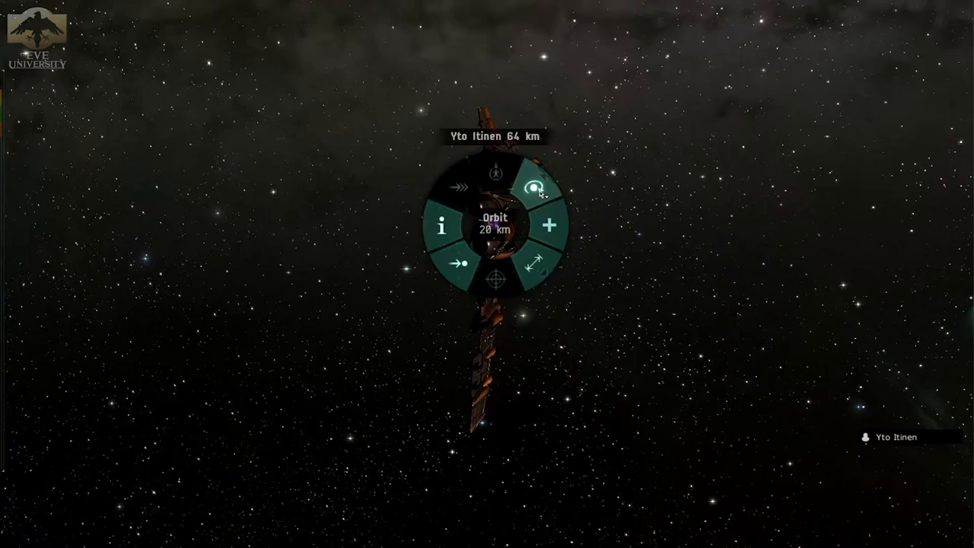
Orbit fleet member Turtle's ship using the radial menu.
left_click(535, 187)
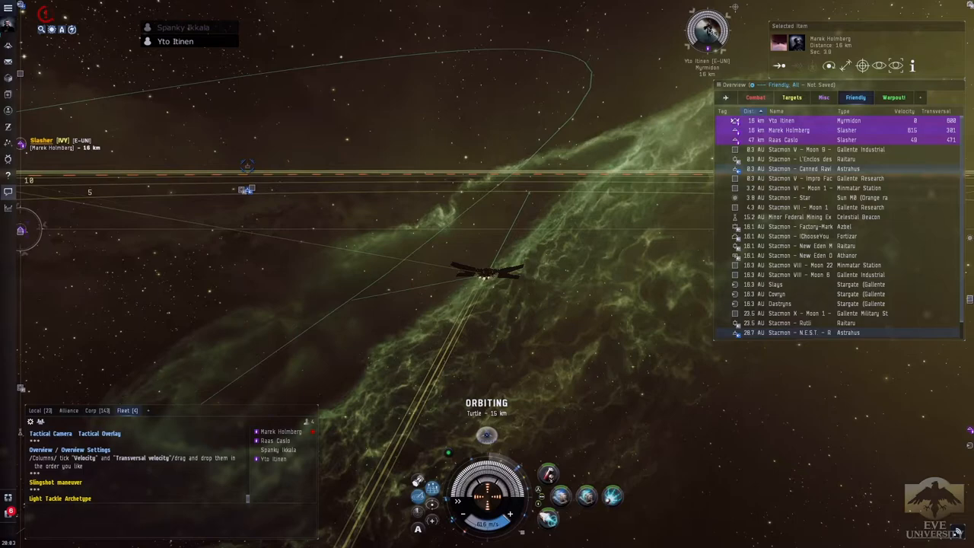
Hide the interface to view fleet ships in space, including a Slasher 74 km away.
left_click(707, 30)
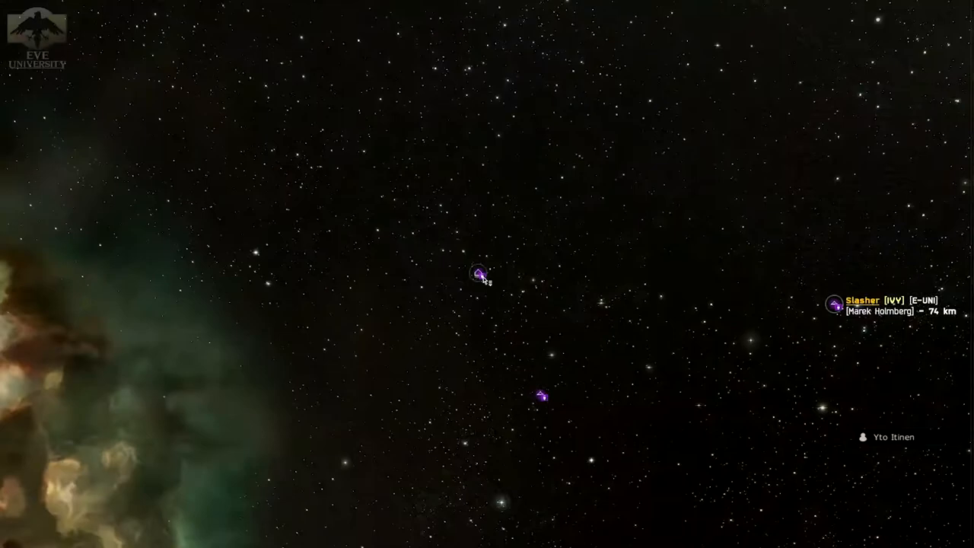
left_click(478, 271)
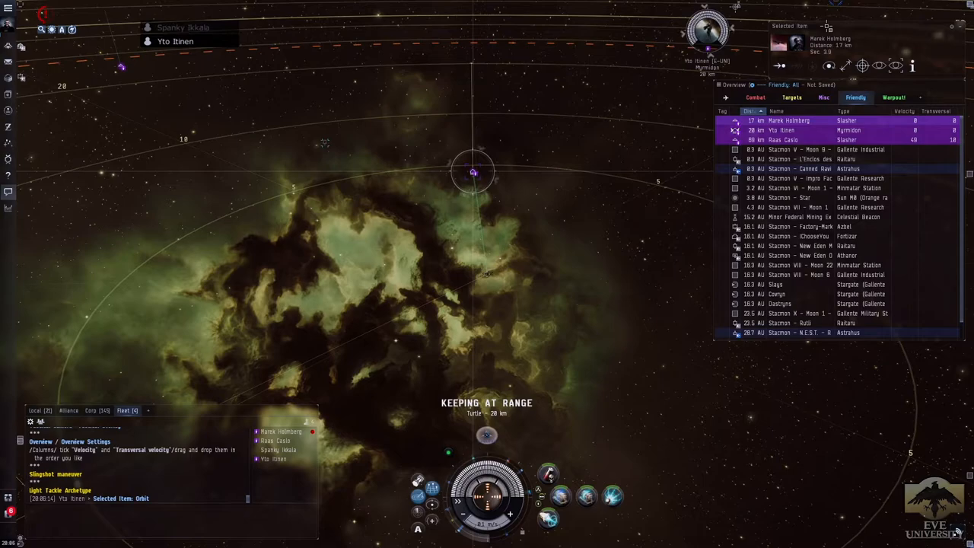
Set the default orbit distance to 2,500 m.
left_click(830, 66)
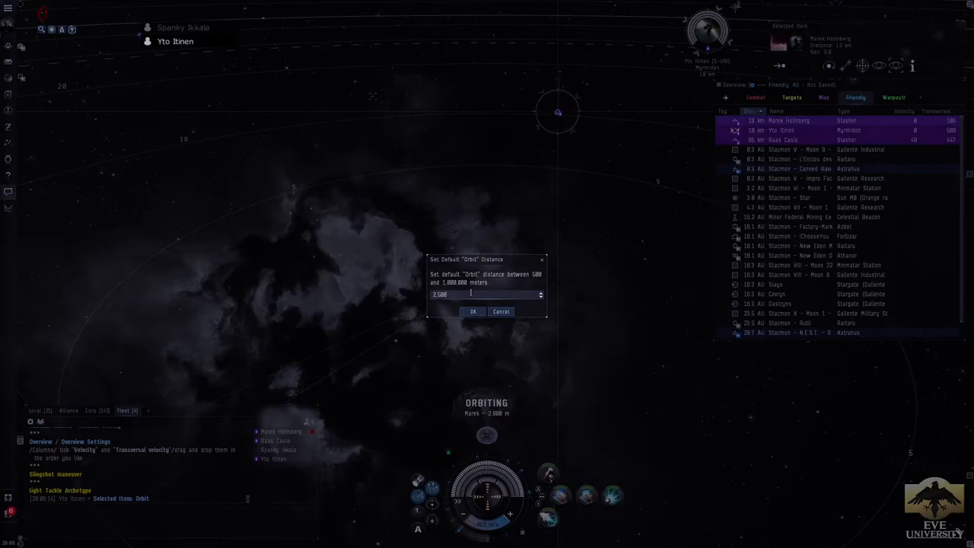
left_click(472, 311)
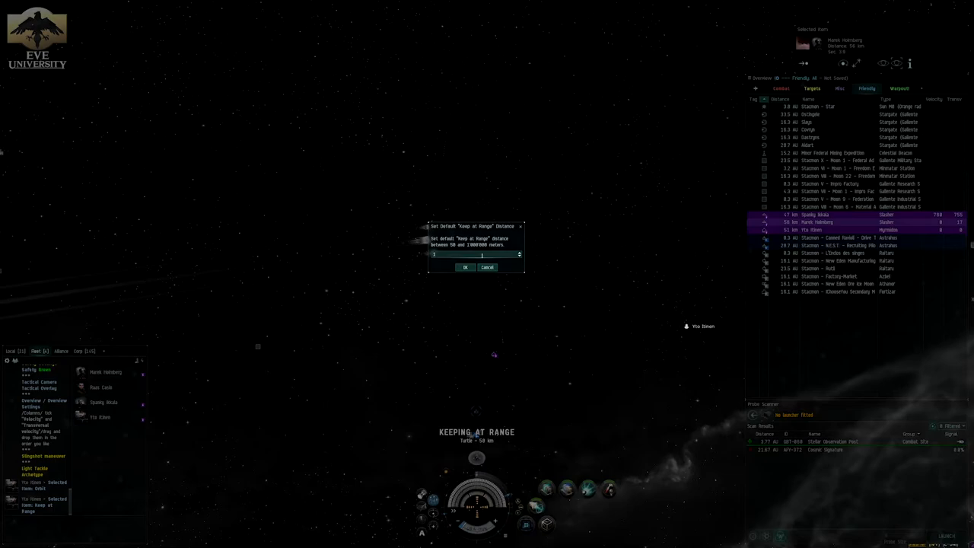
Confirm a new default keep-at-range distance.
left_click(465, 267)
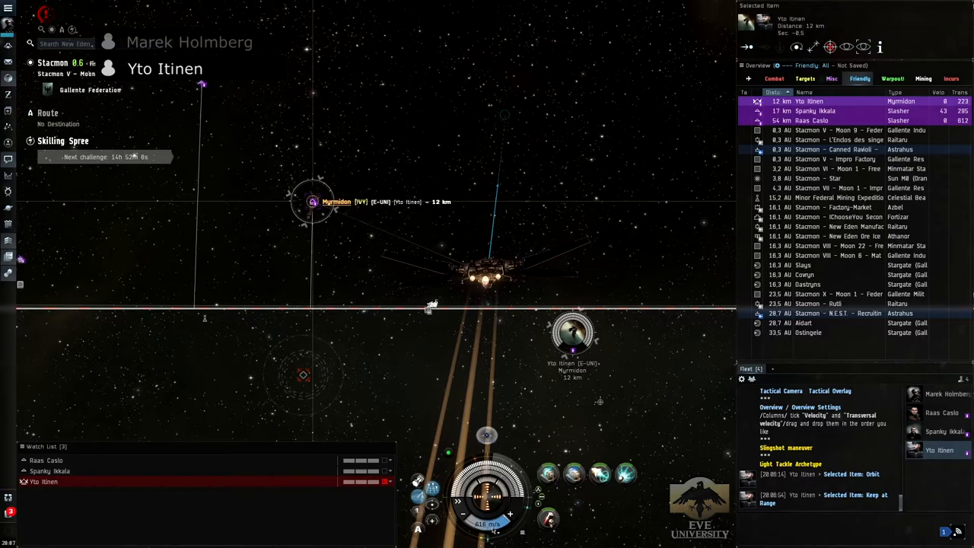
Set the ship's speed to 475 m/s on the HUD speed bar near Yto Itinen's Myrmidon.
left_click(486, 502)
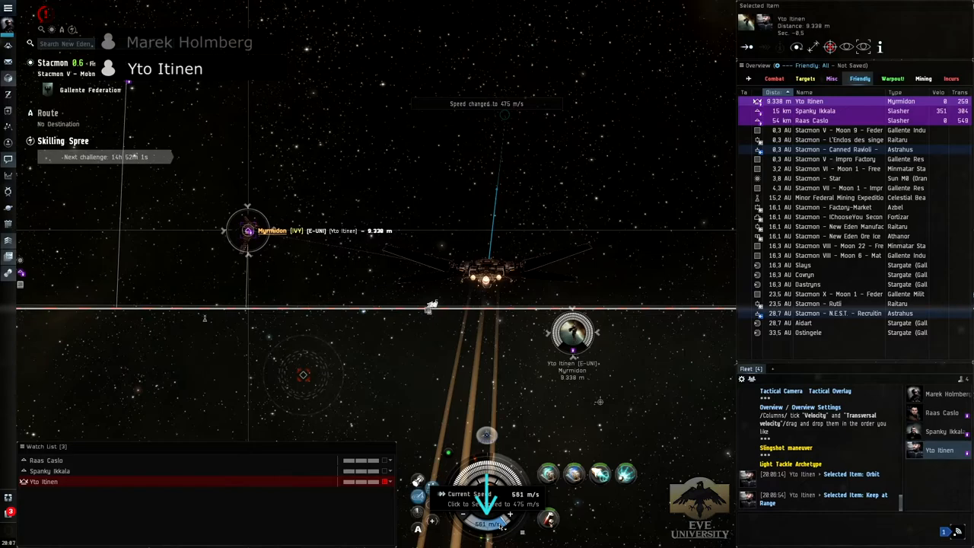